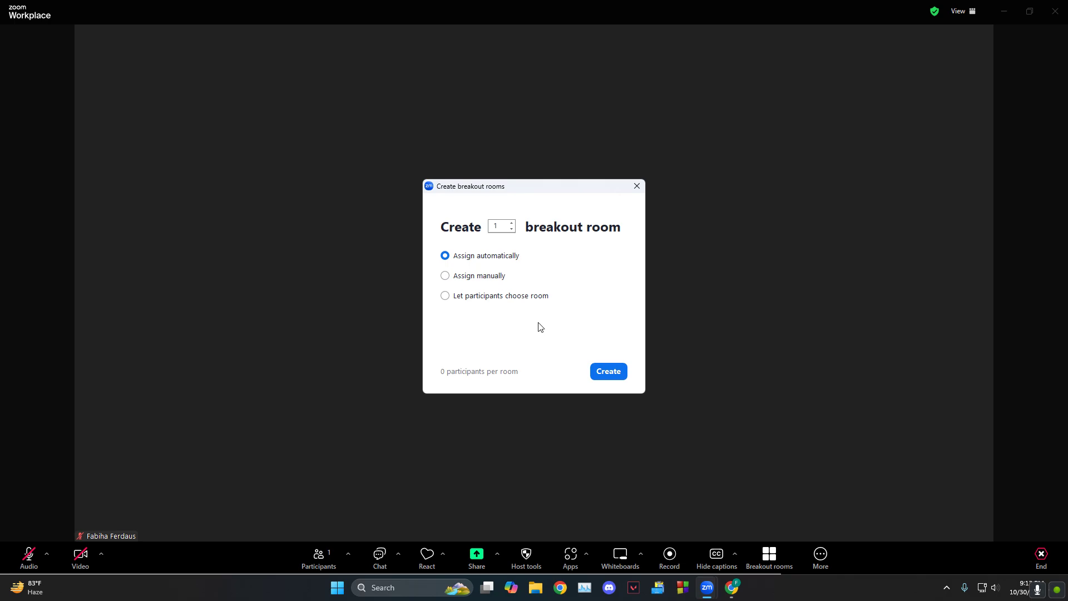
{"action": "mouse_move", "coordinate": [560, 225]}
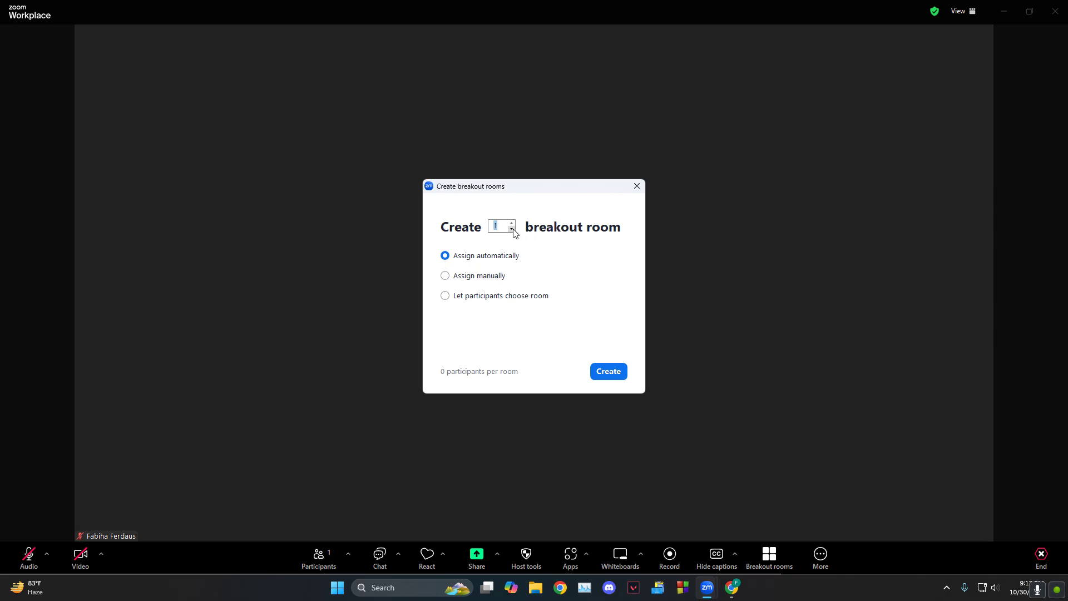
Create 3 breakout rooms with 'Let participants choose room' selected.
{"action": "left_click", "coordinate": [512, 224]}
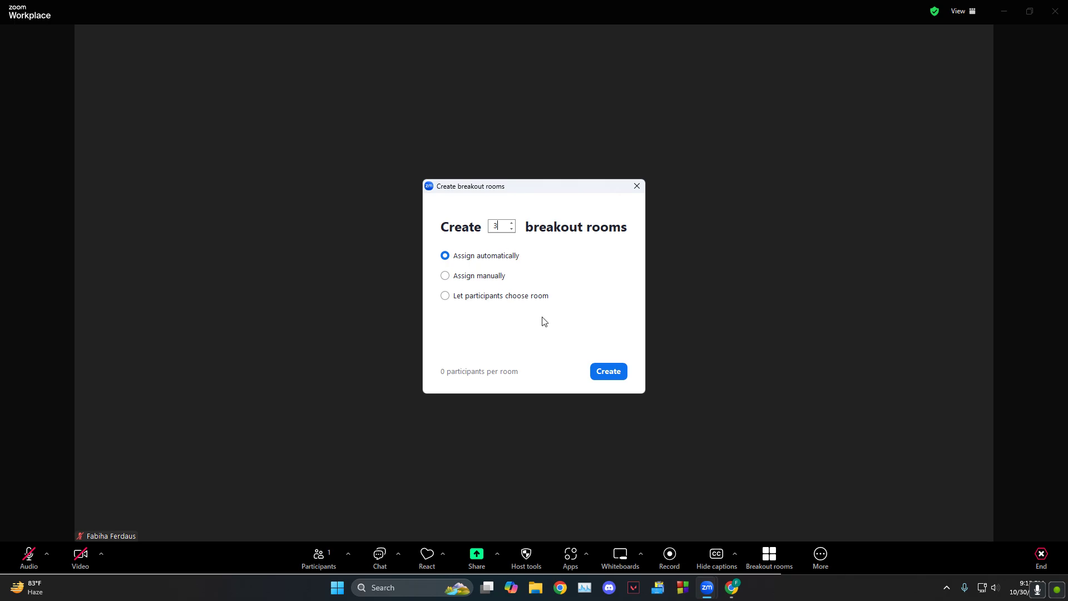
{"action": "mouse_move", "coordinate": [490, 263]}
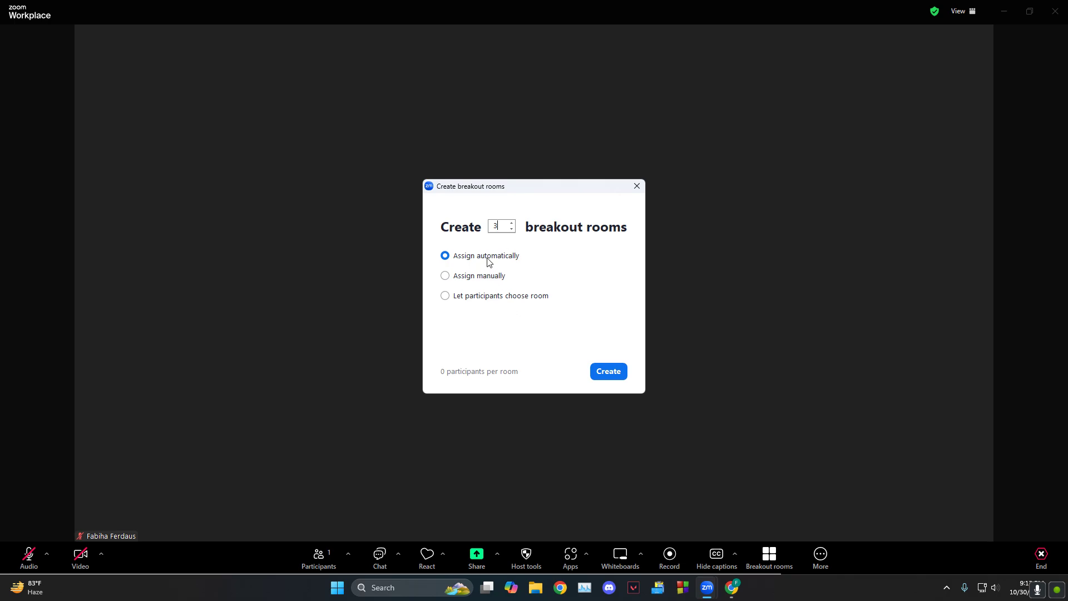
{"action": "left_click", "coordinate": [445, 276]}
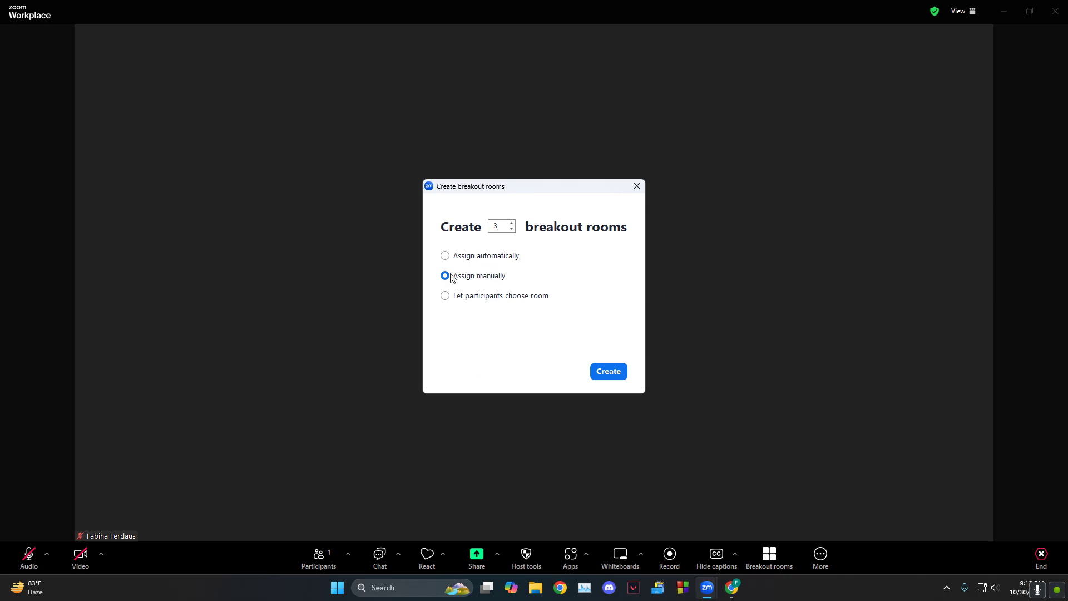
{"action": "left_click", "coordinate": [445, 294]}
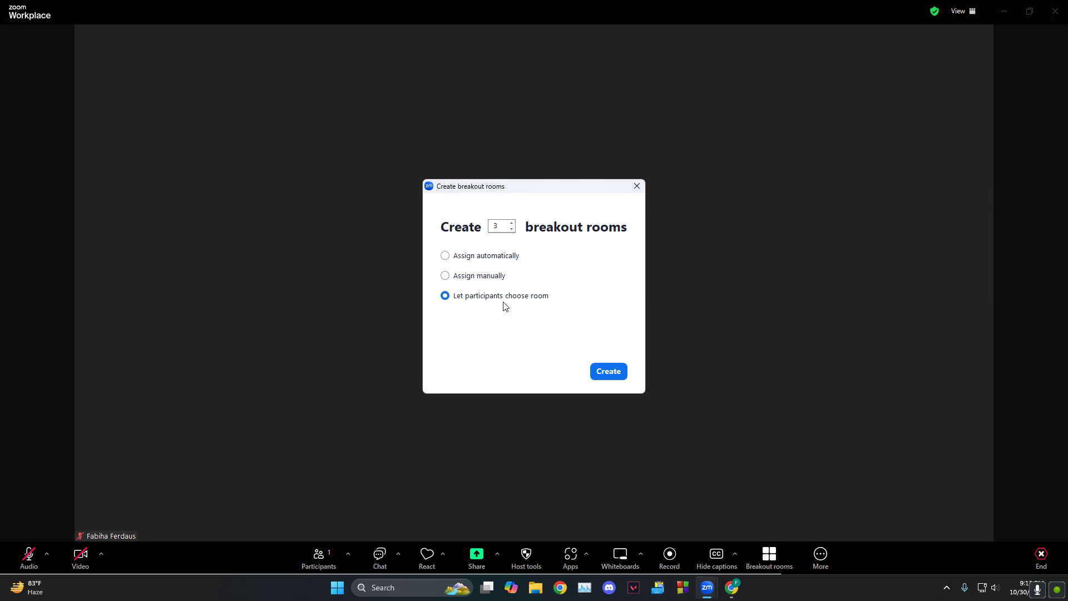
{"action": "left_click", "coordinate": [608, 372]}
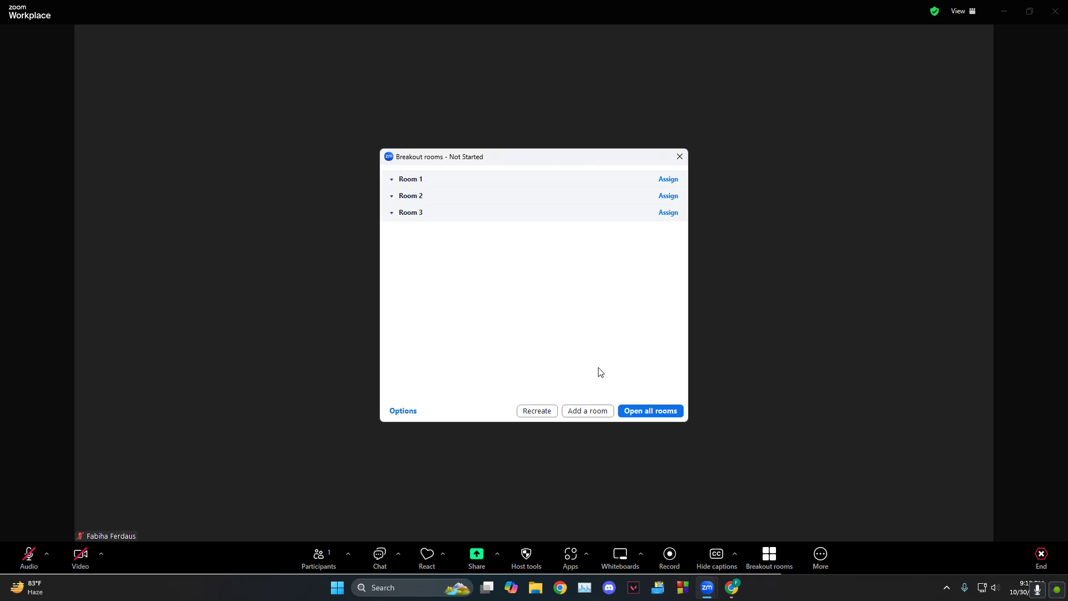
{"action": "mouse_move", "coordinate": [423, 184]}
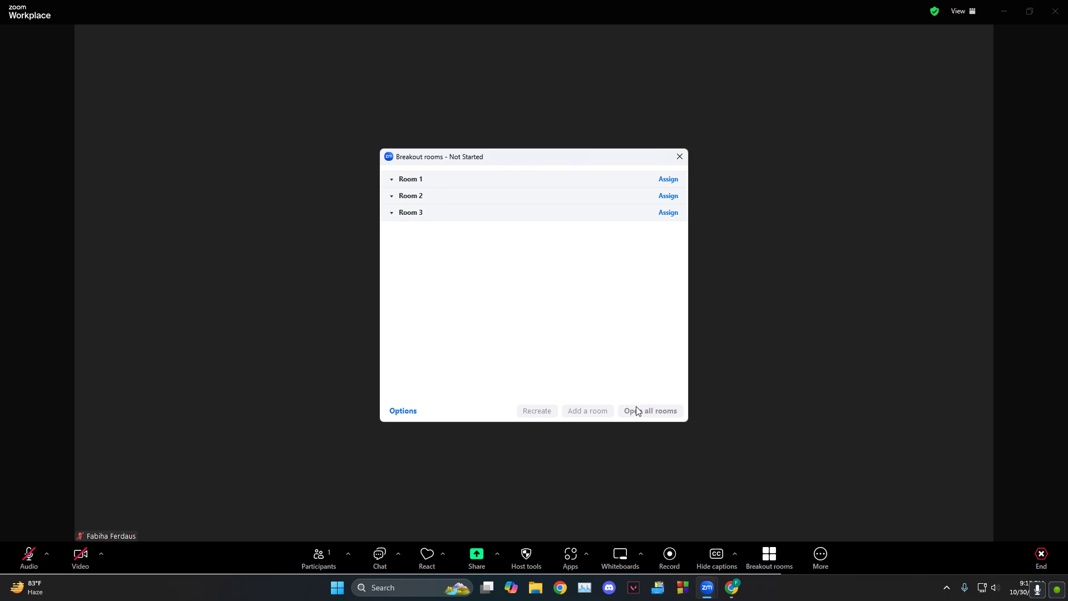
Open all three rooms and join Room 1 as host.
{"action": "left_click", "coordinate": [650, 410]}
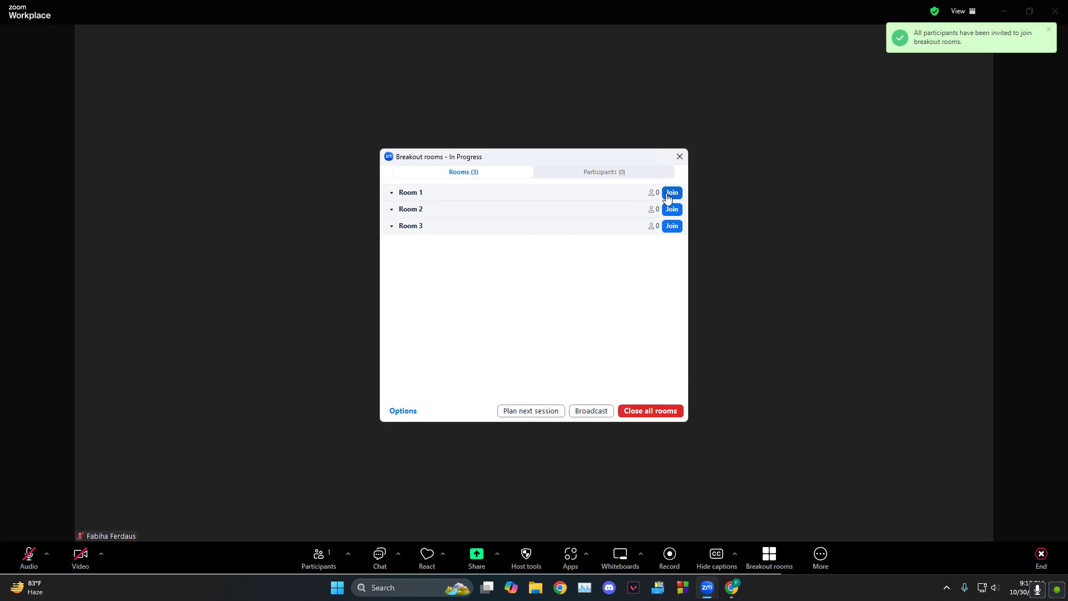
{"action": "mouse_move", "coordinate": [591, 226]}
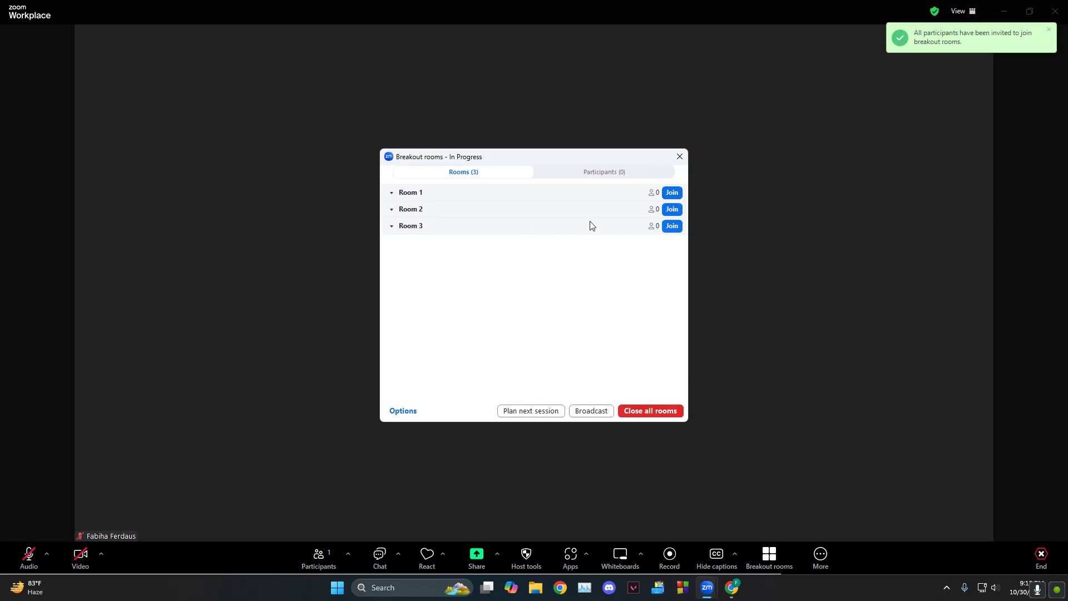
{"action": "left_click", "coordinate": [671, 192]}
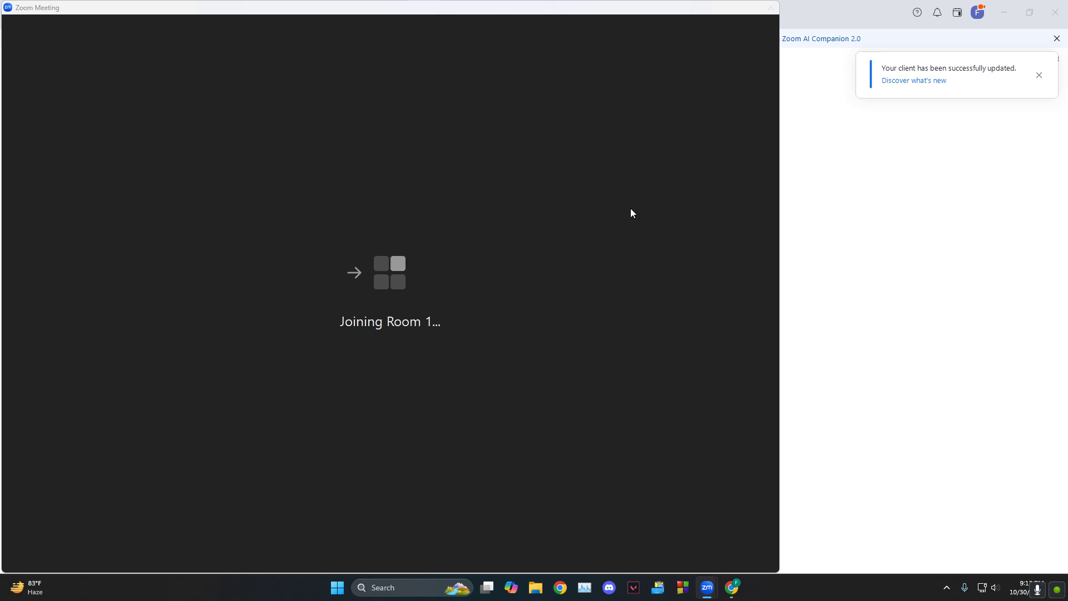